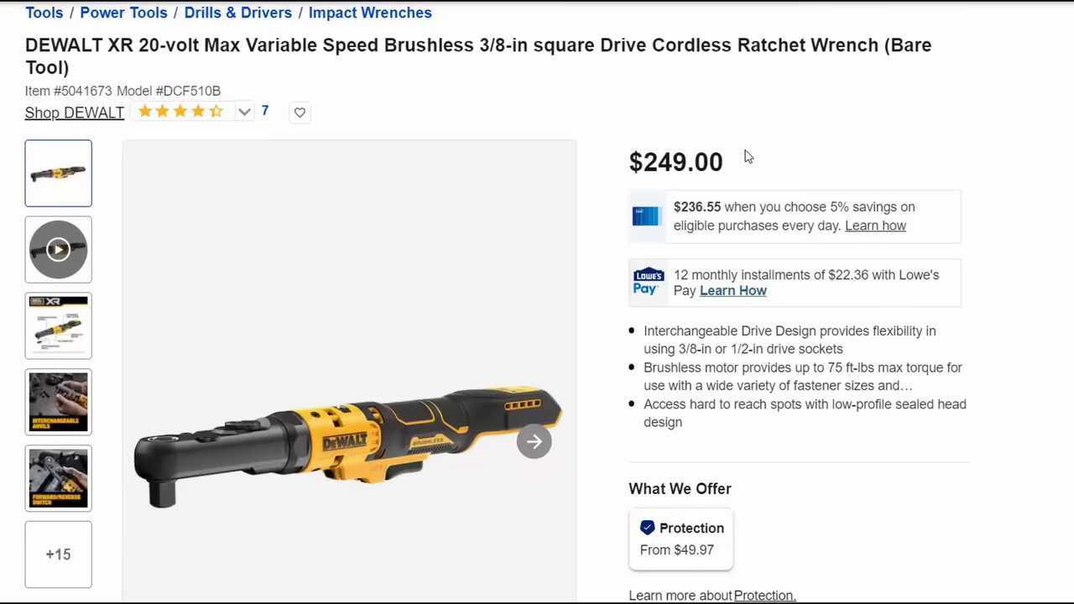
mouse_move(1059, 48)
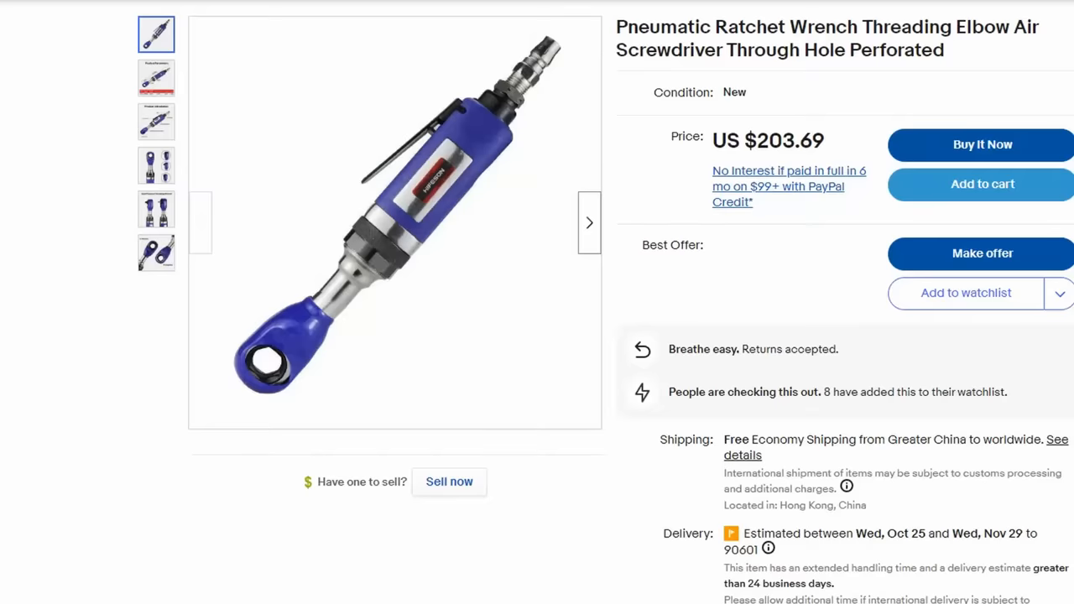
mouse_move(375, 360)
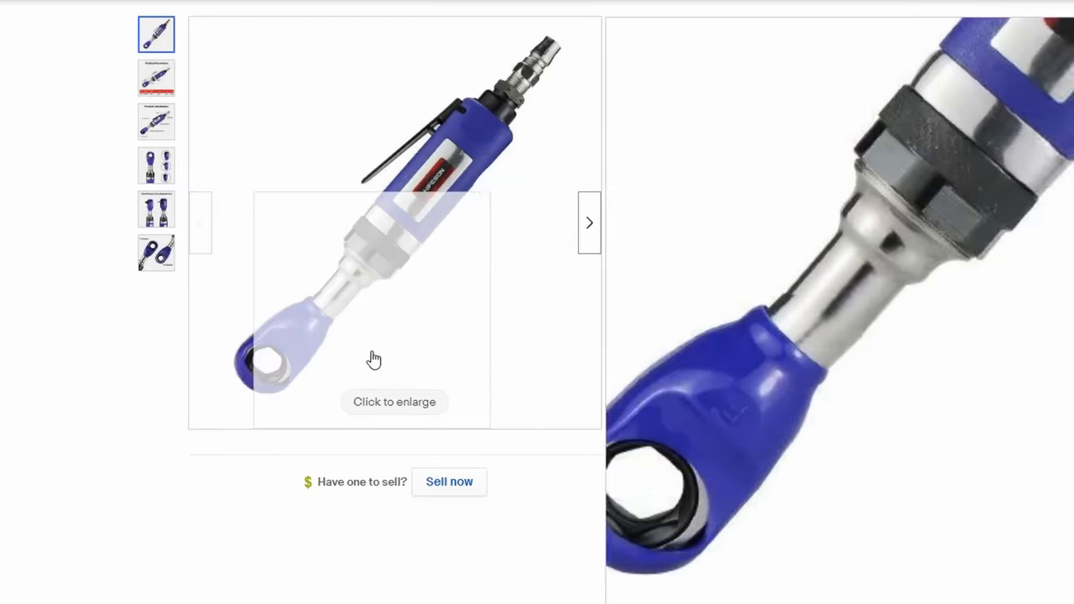
Step: Open the AIRPROWD SA3607 3/8" mini air ratchet wrench manufacturer page
left_click(155, 253)
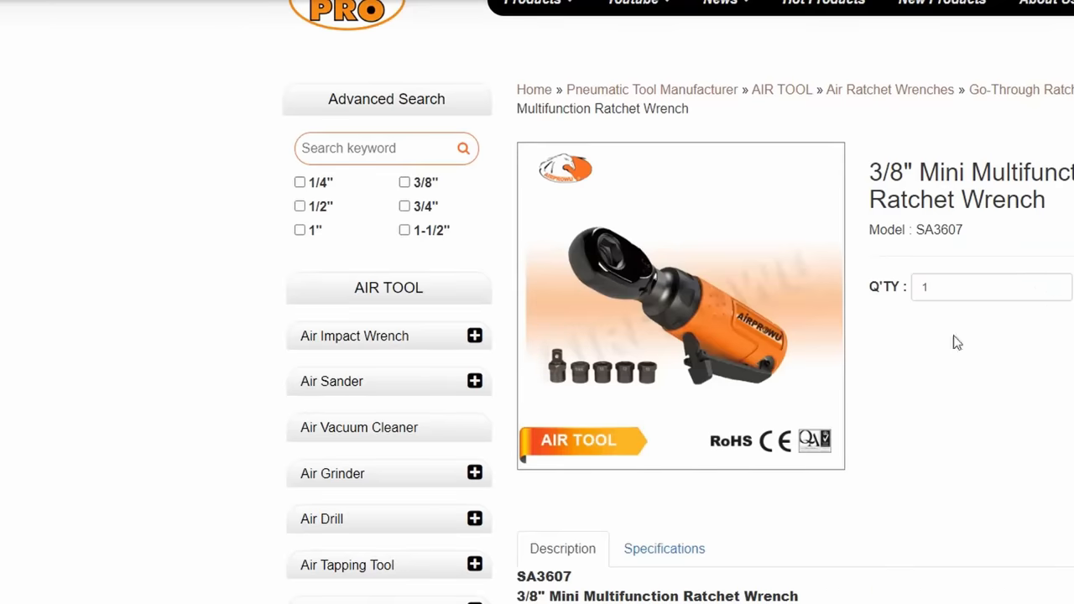
mouse_move(718, 288)
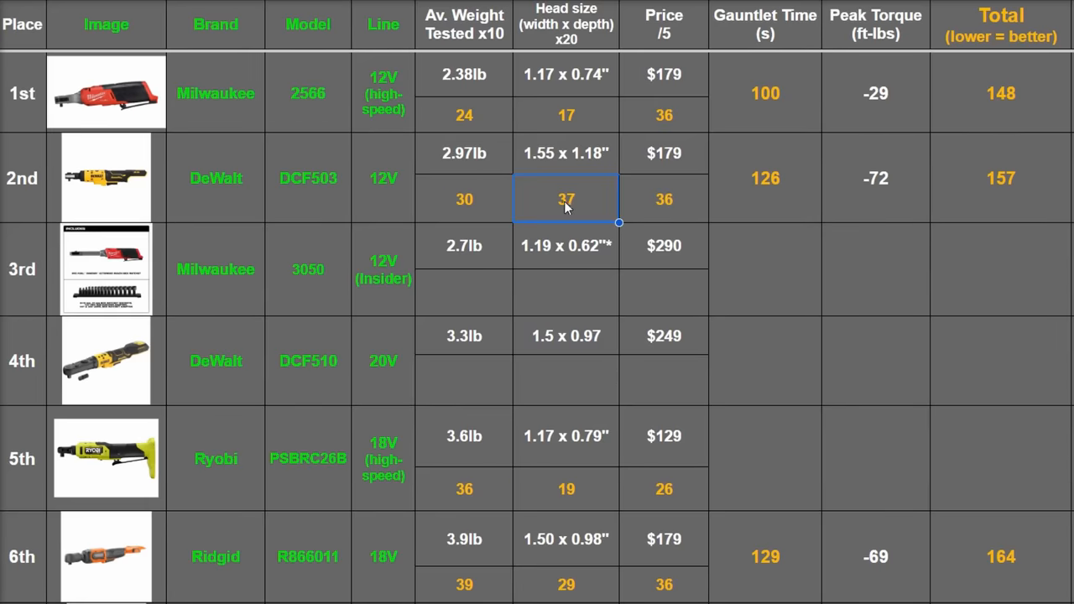
Step: Switch to the Amazon listing for the Astro Tools 78314 14-piece nano socket set
left_click(565, 381)
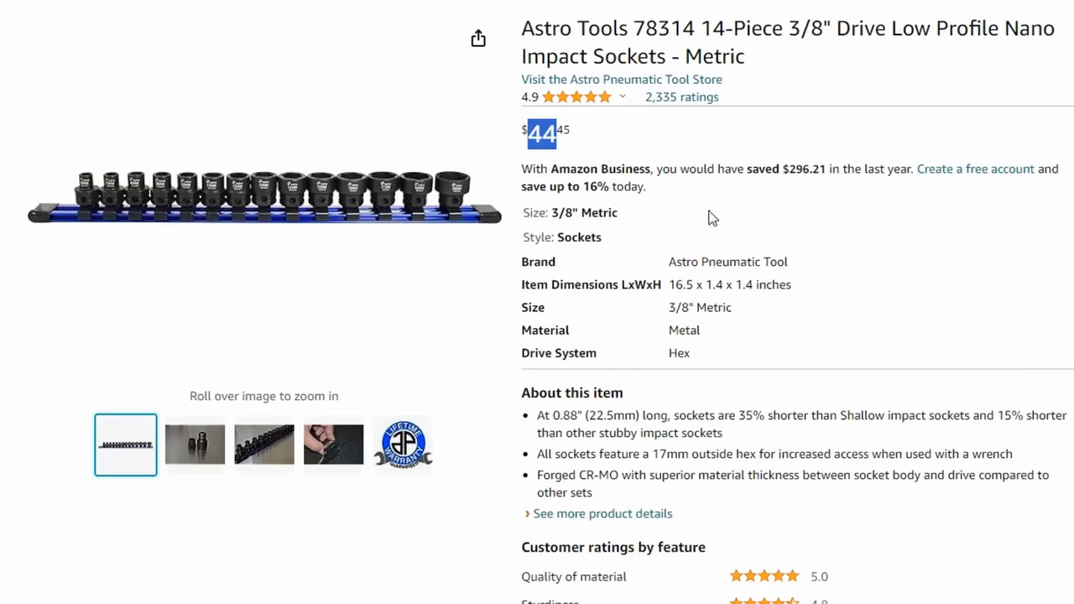
Step: Review the Astro 78319 19-piece $63.24 socket set, then open the DeWalt DCF503B listing
scroll("down", 3)
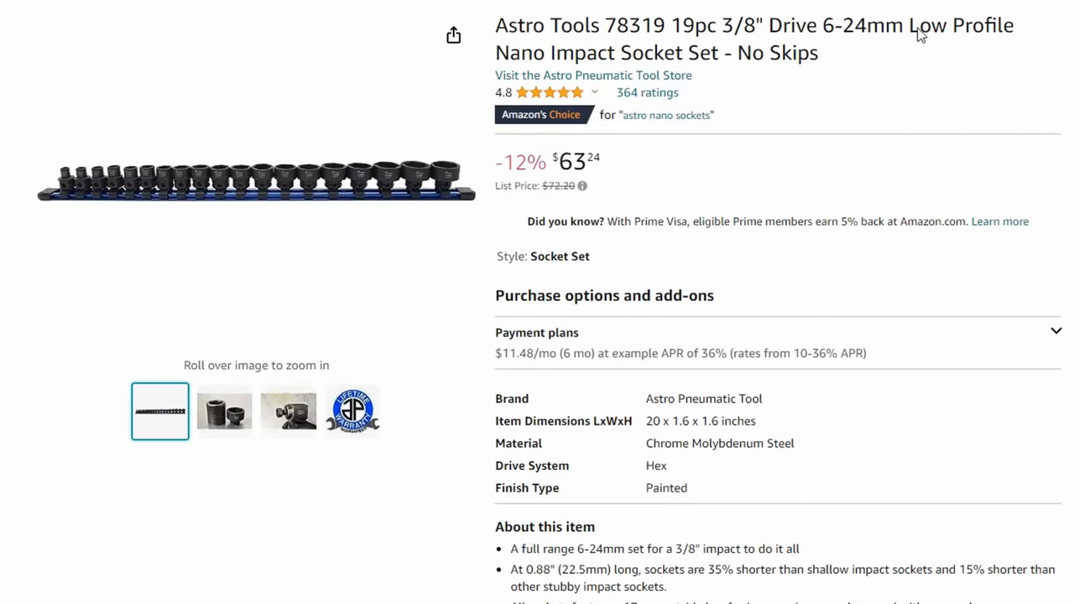
mouse_move(235, 467)
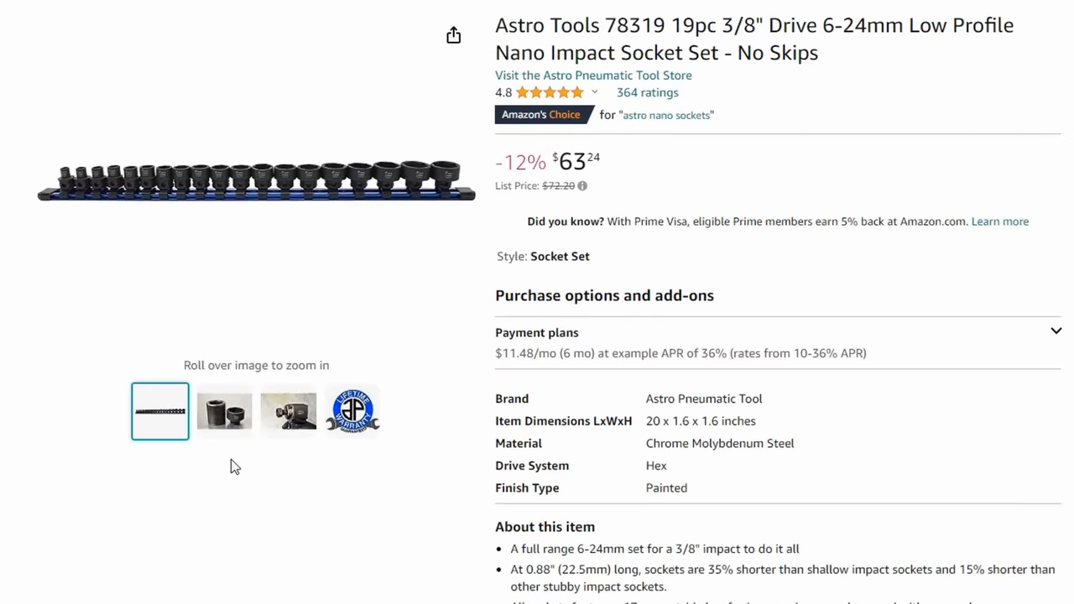
left_click(224, 411)
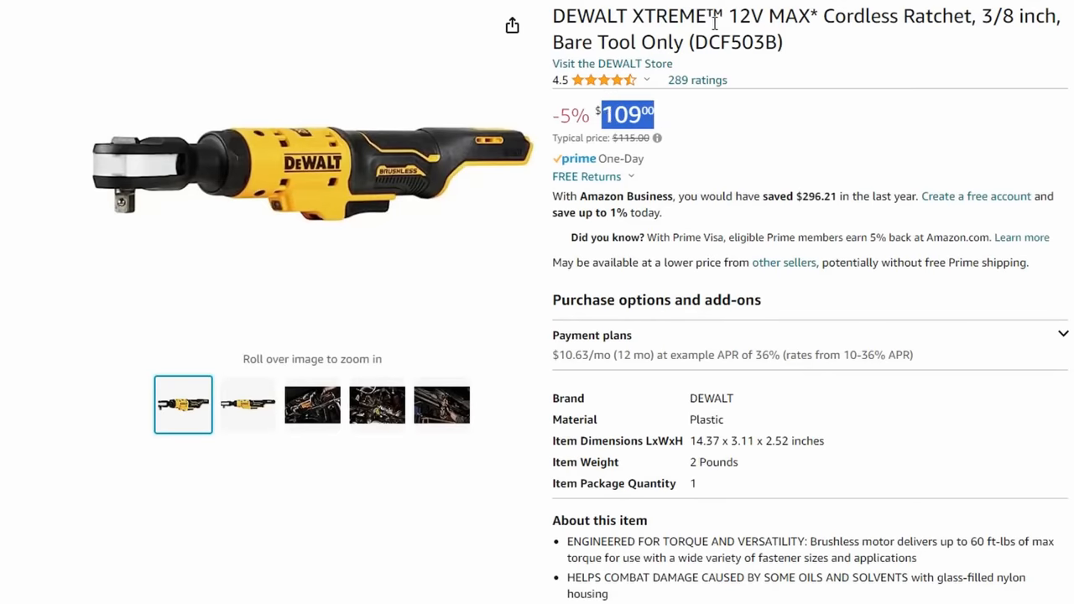
Step: Select the $109 price on the DeWalt DCF503B cordless ratchet listing
double_click(768, 15)
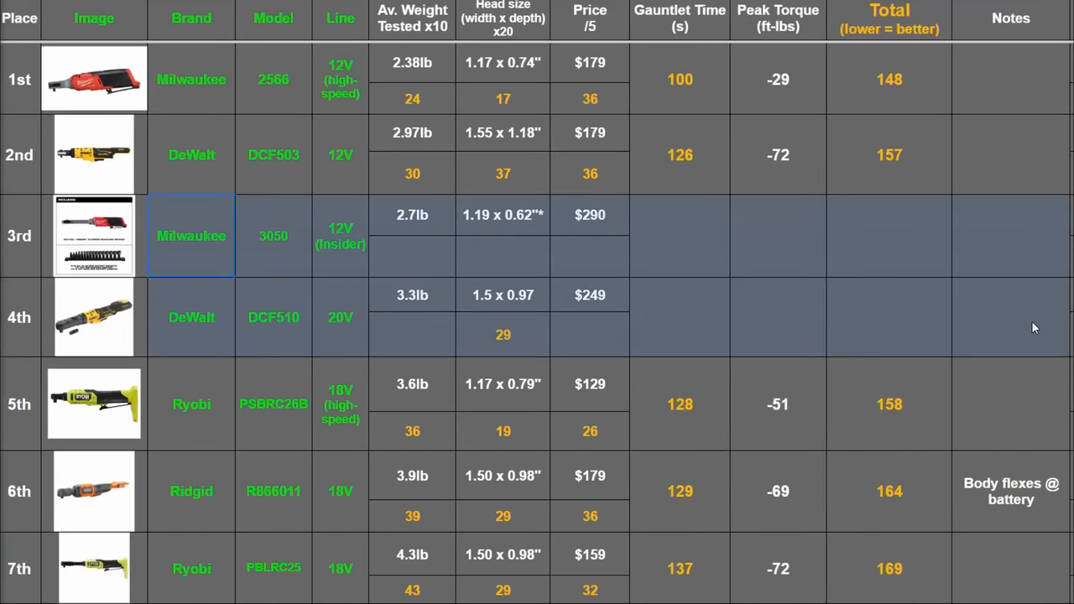
Step: Give Milwaukee 3050 a peak torque score of -51 and a total of 209
left_click(412, 295)
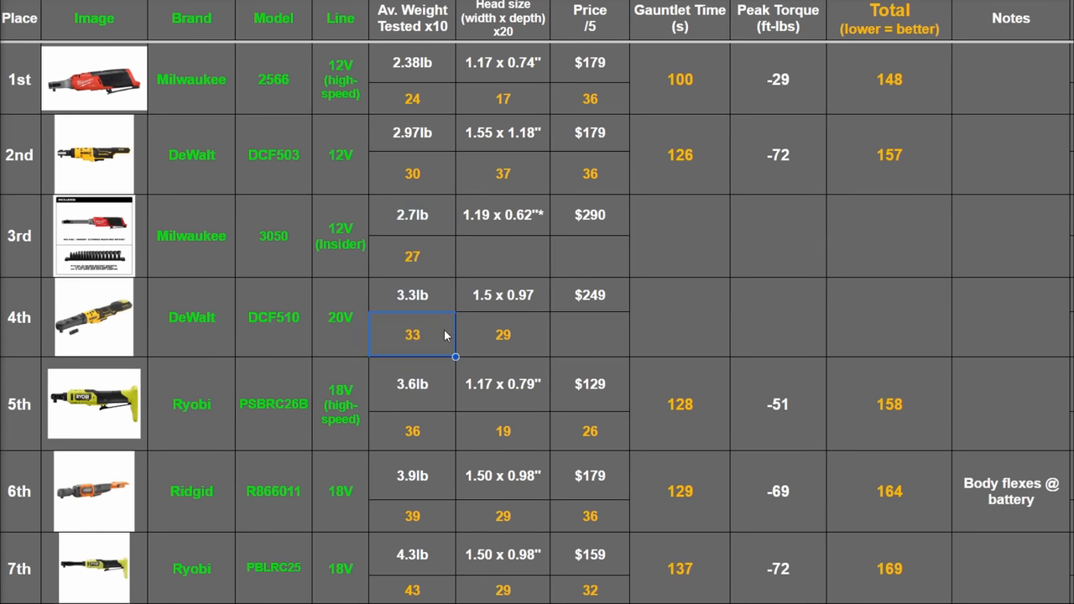
left_click(503, 215)
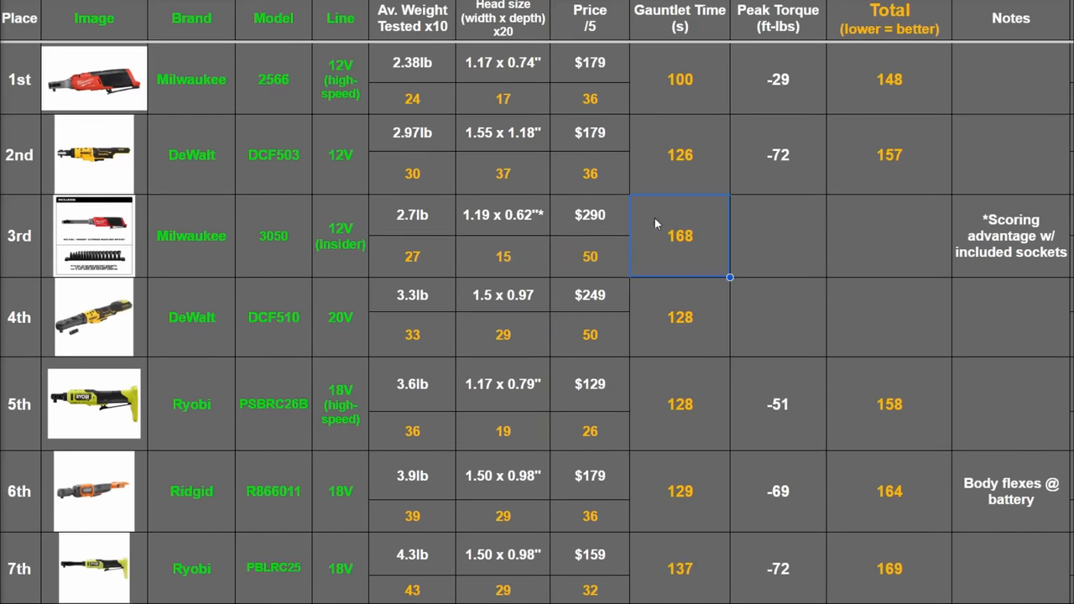
mouse_move(690, 261)
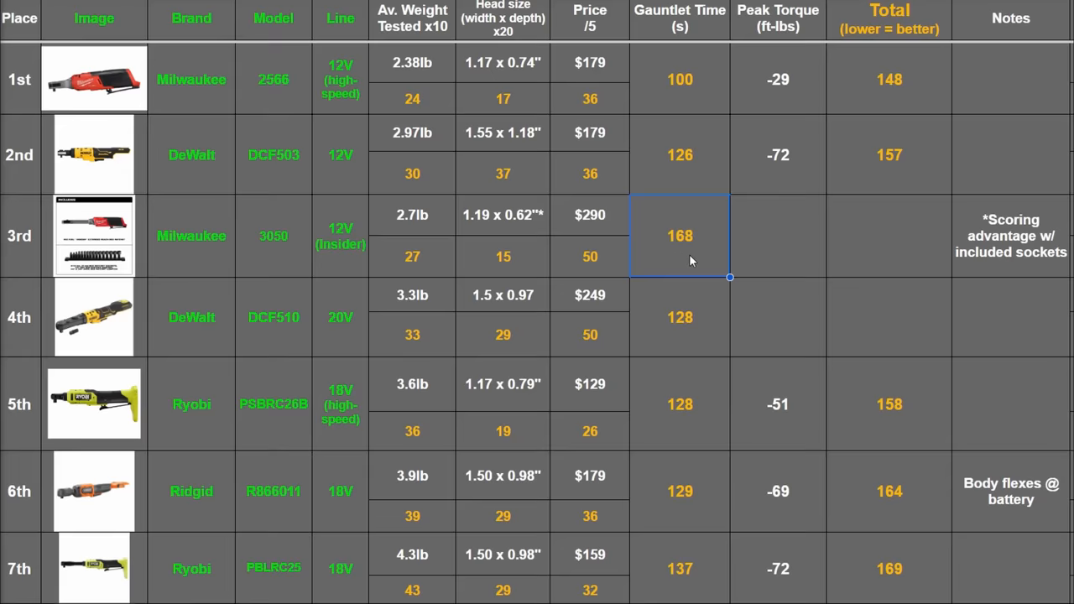
mouse_move(665, 309)
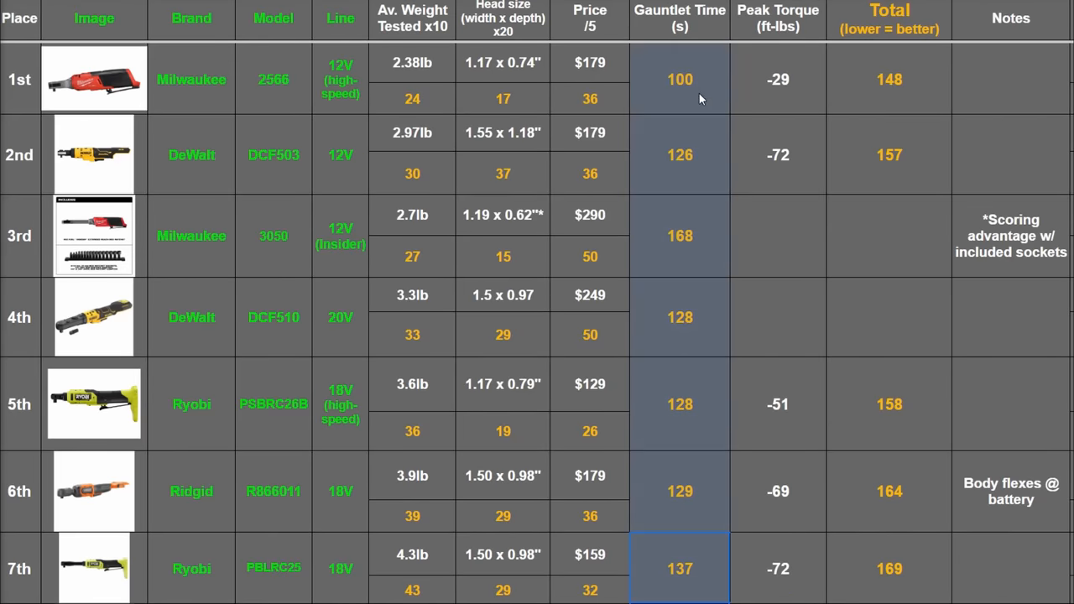
left_click(777, 236)
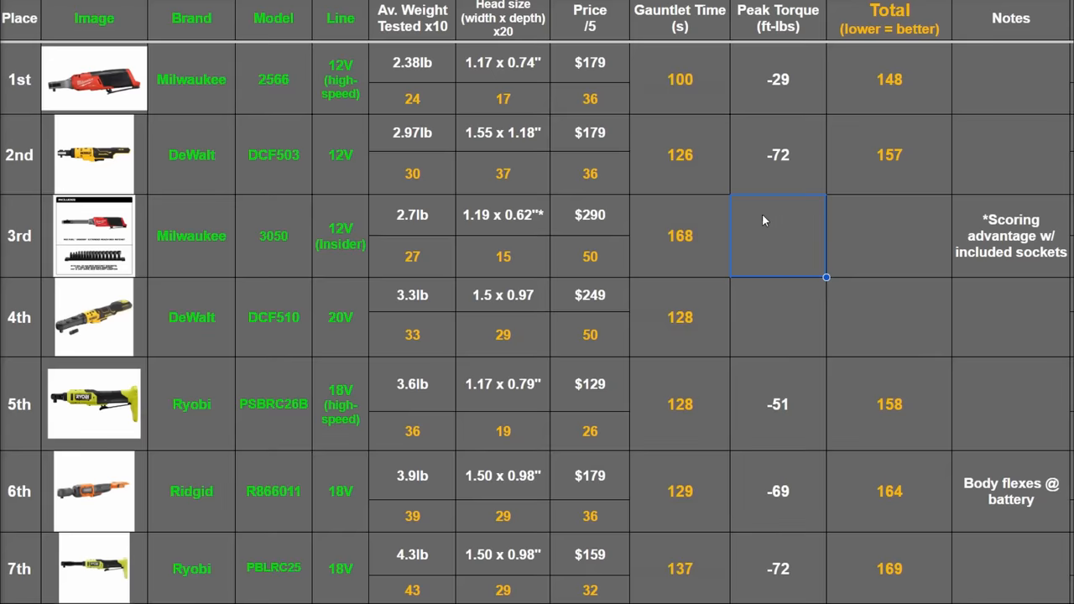
mouse_move(774, 312)
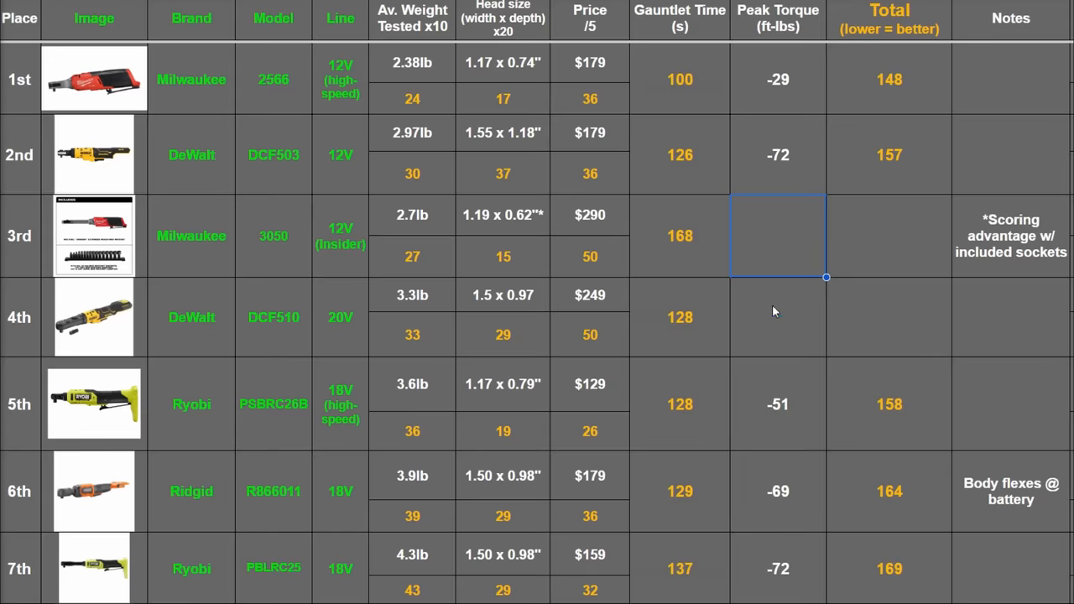
type("-51")
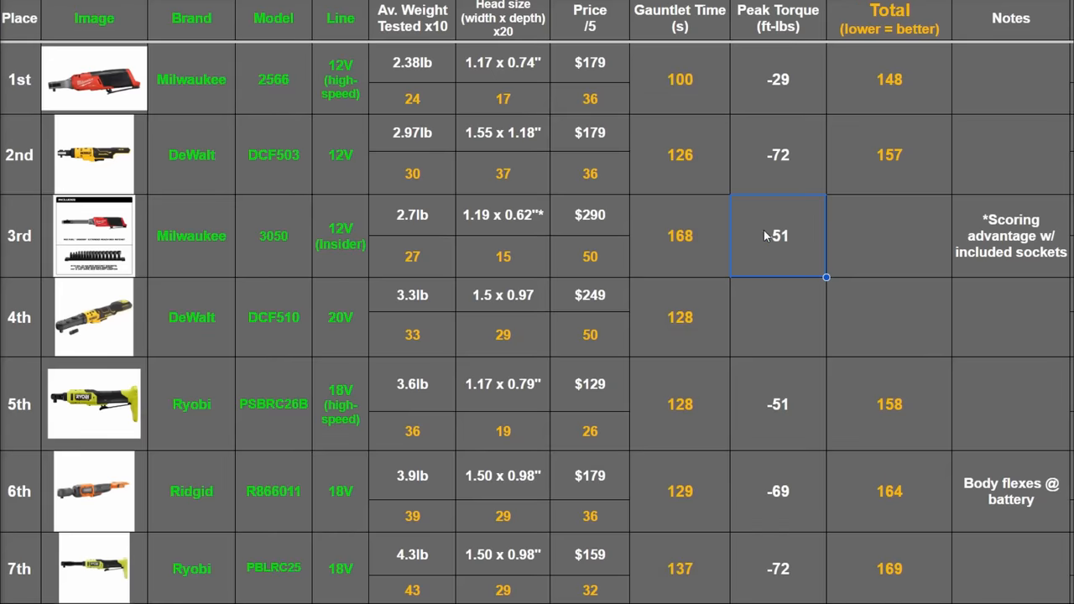
mouse_move(686, 248)
type("-80")
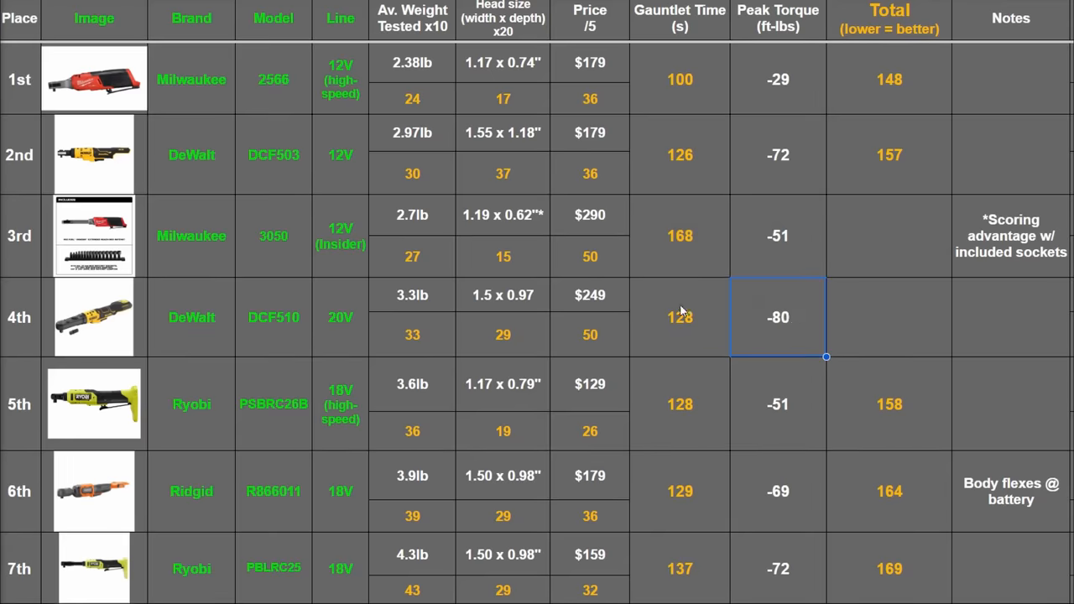
mouse_move(818, 328)
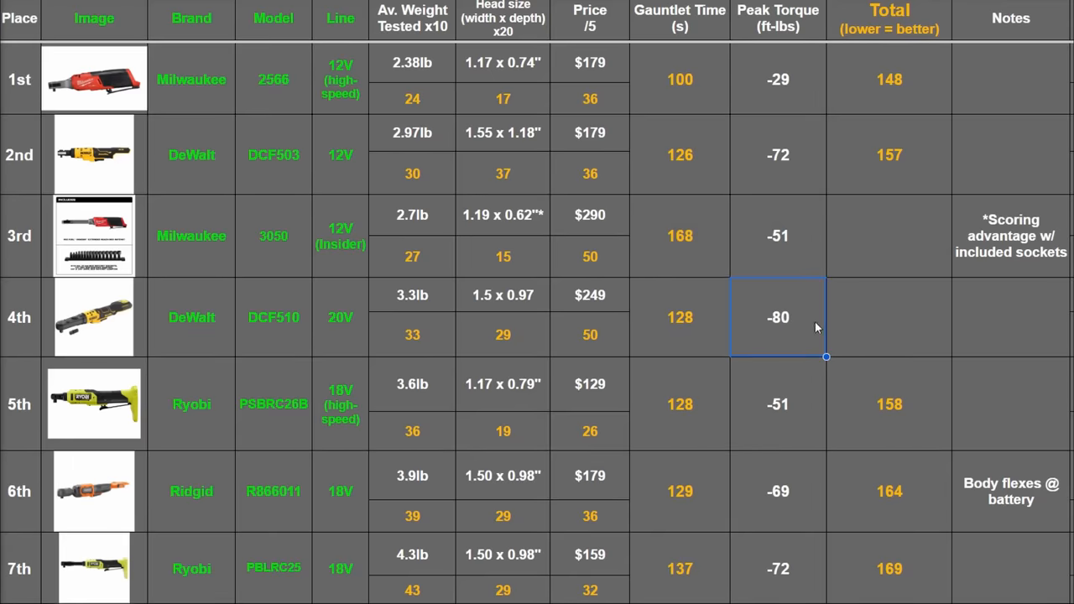
mouse_move(766, 322)
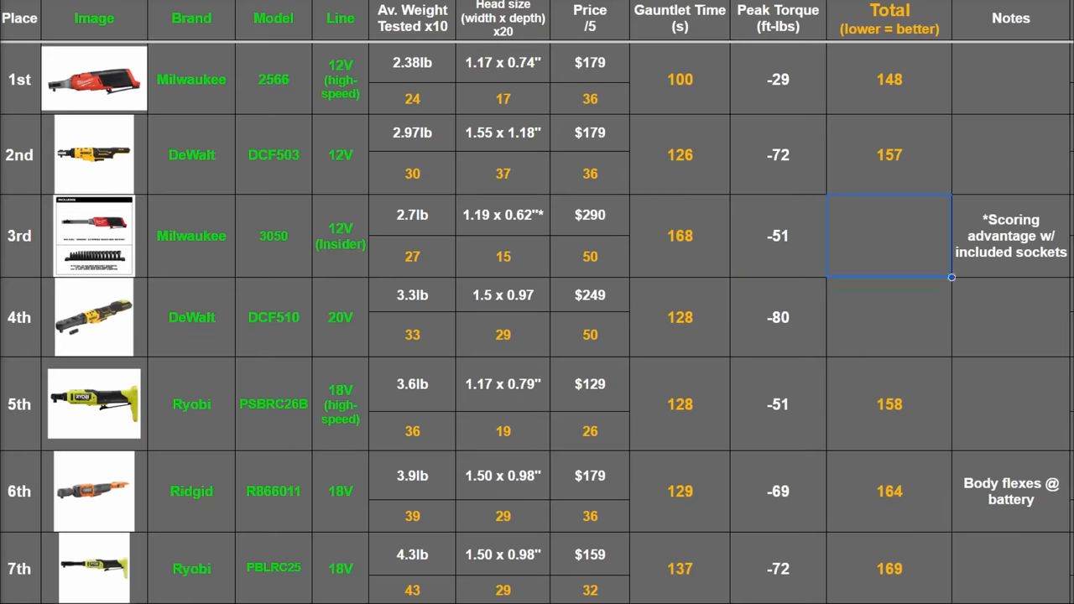
type("209")
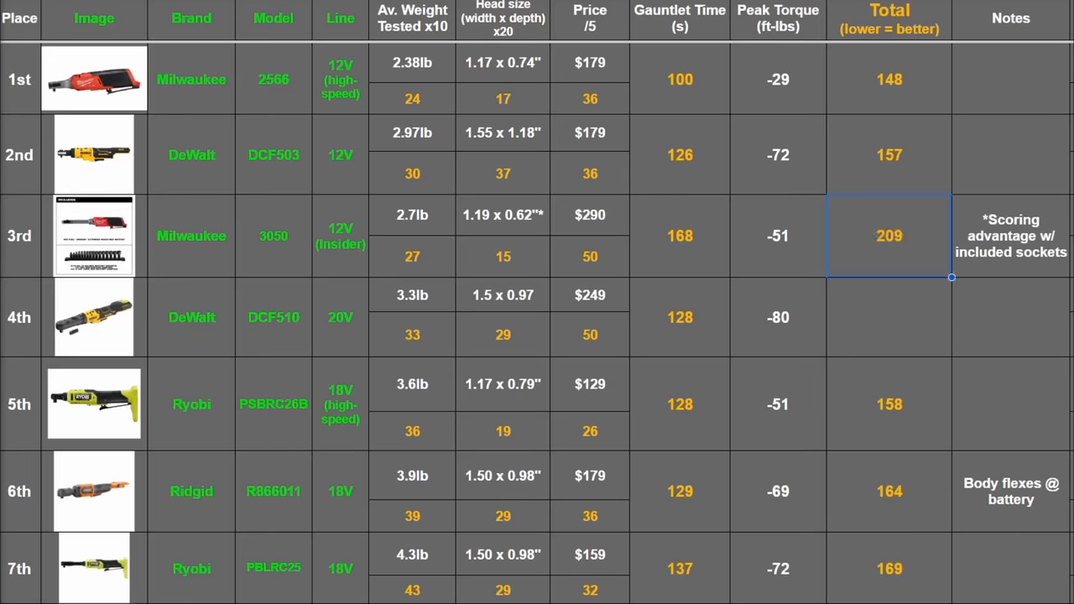
Step: Re-sort the DCF513, Milwaukee 3050 and DCF510 rows by total score
scroll("down", 3)
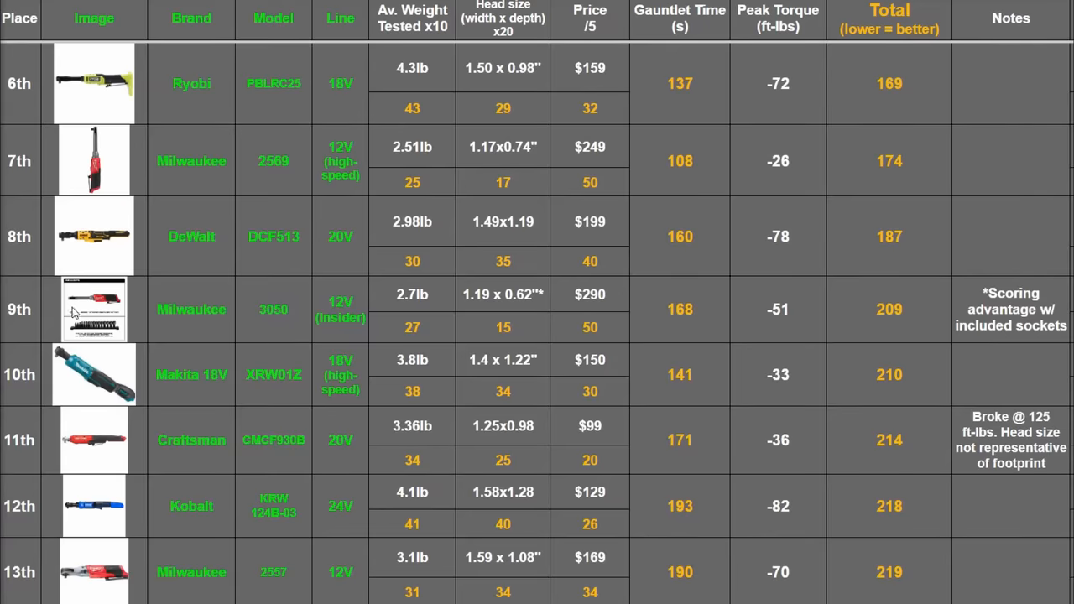
left_click(94, 309)
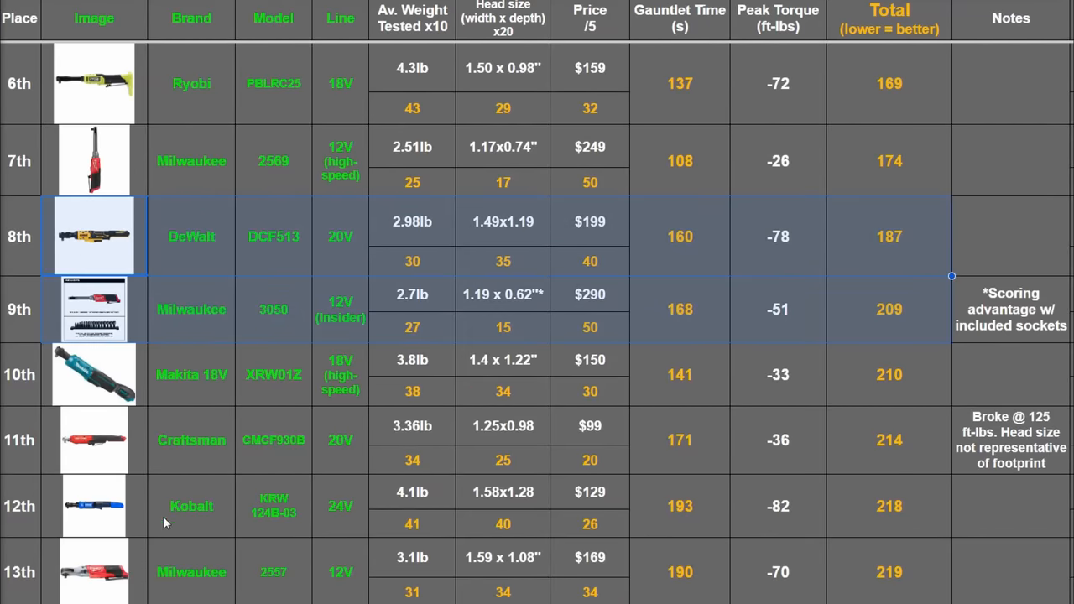
left_click(889, 571)
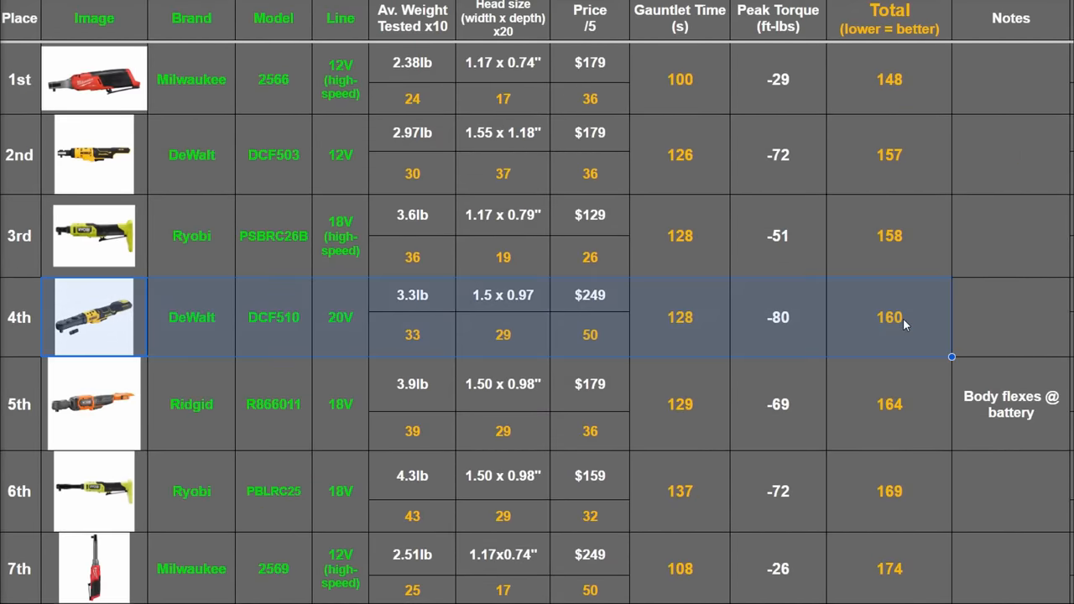
left_click(888, 318)
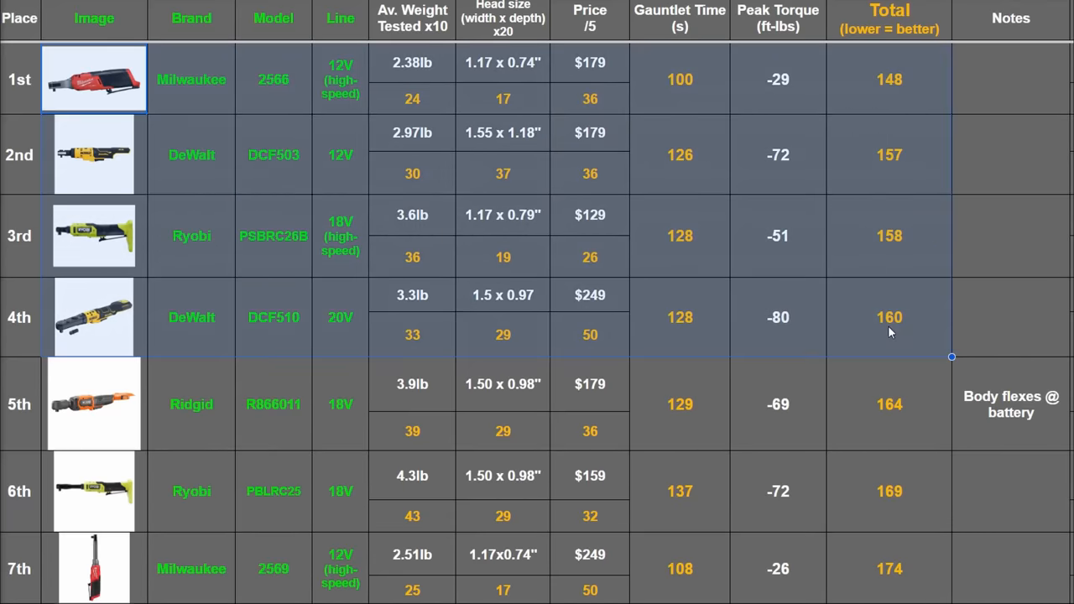
left_click(889, 317)
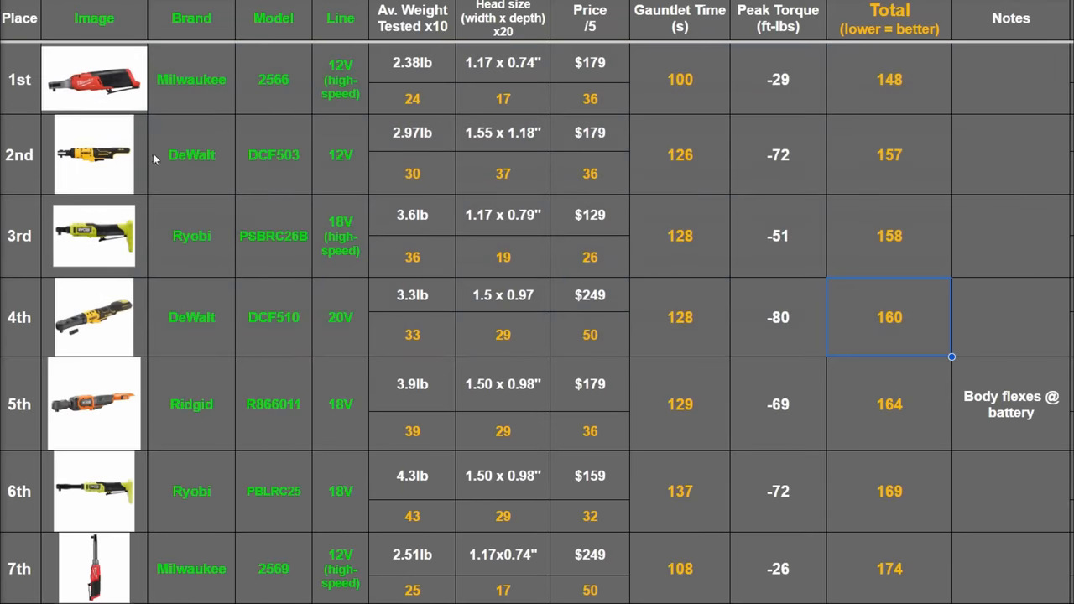